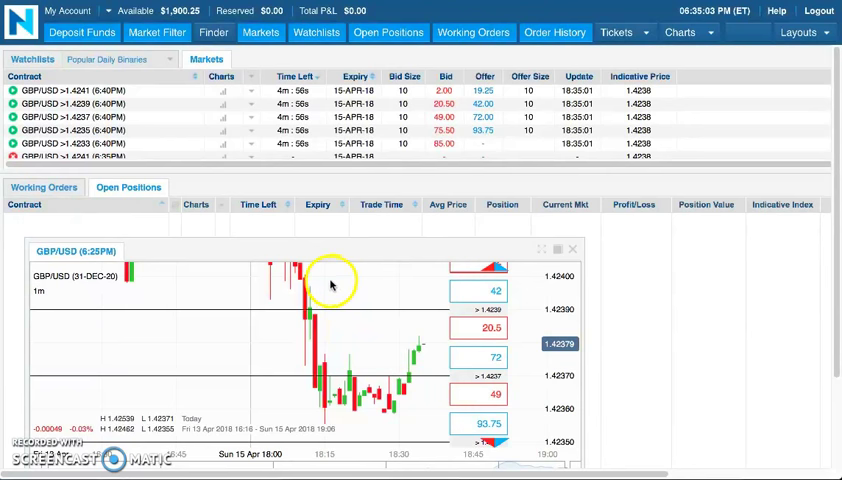
{"action": "mouse_move", "coordinate": [350, 278]}
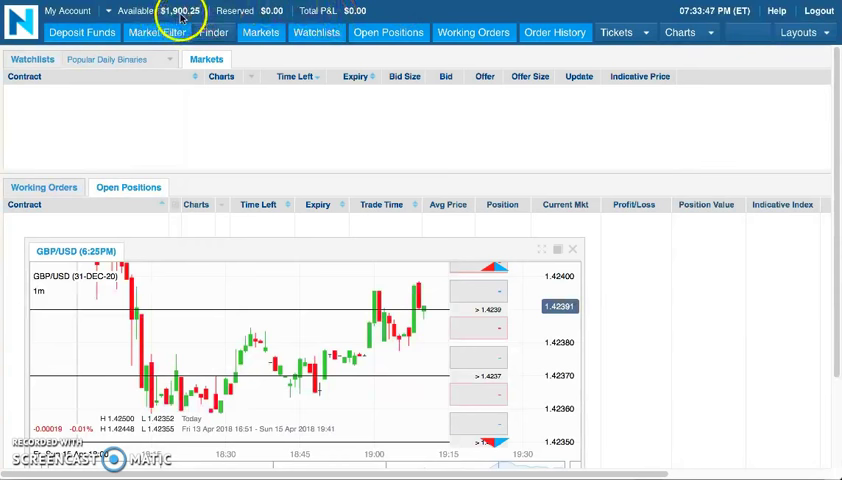
{"action": "mouse_move", "coordinate": [236, 144]}
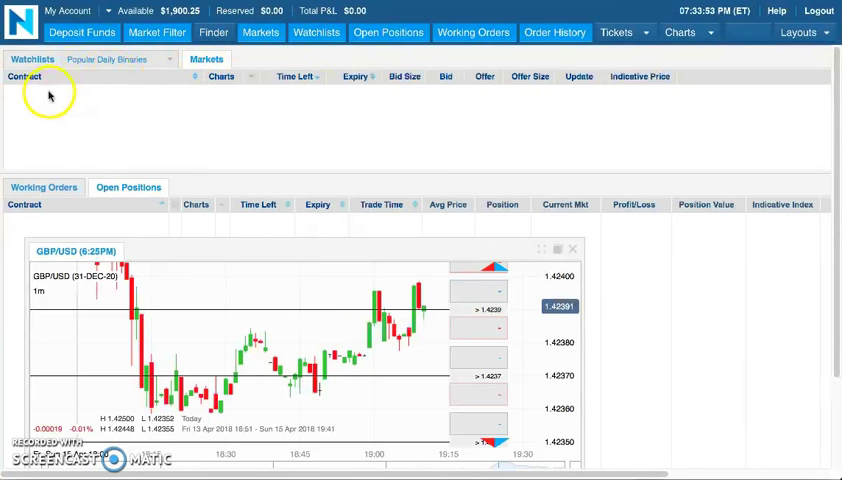
{"action": "mouse_move", "coordinate": [96, 116]}
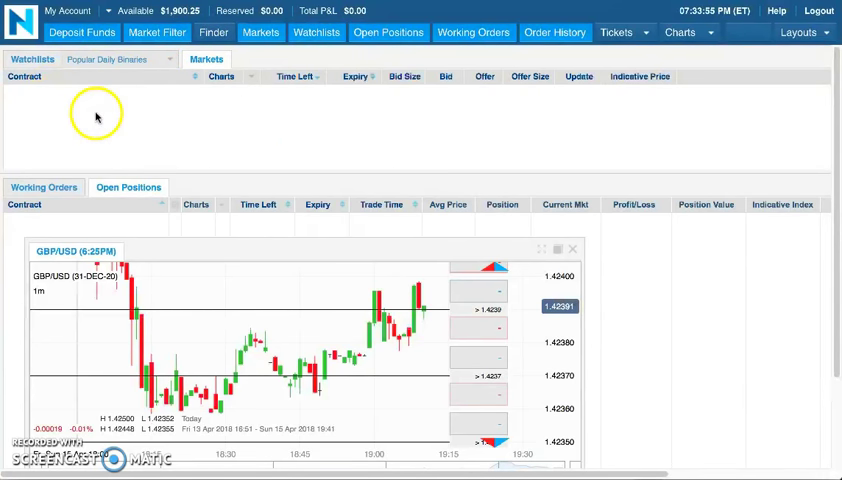
{"action": "mouse_move", "coordinate": [420, 344]}
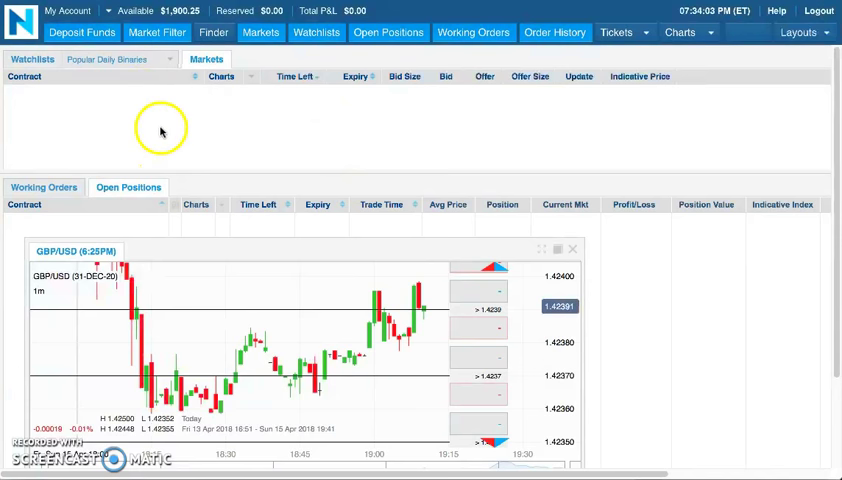
{"action": "mouse_move", "coordinate": [126, 136]}
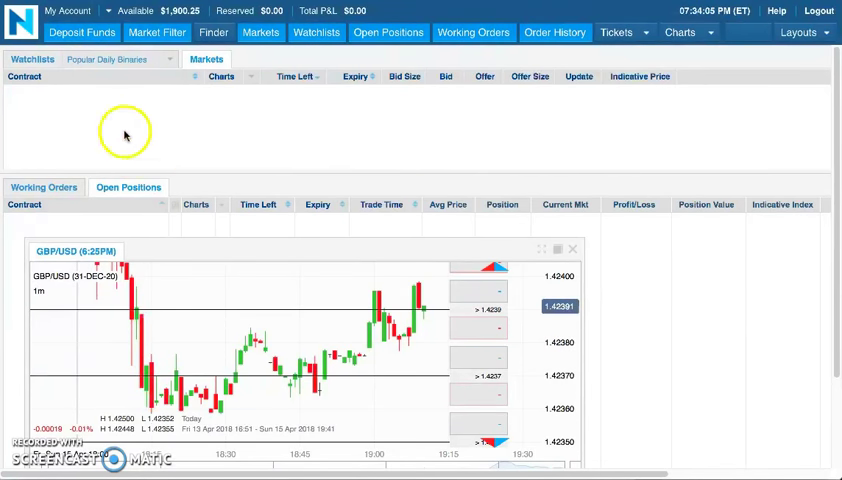
{"action": "mouse_move", "coordinate": [180, 130]}
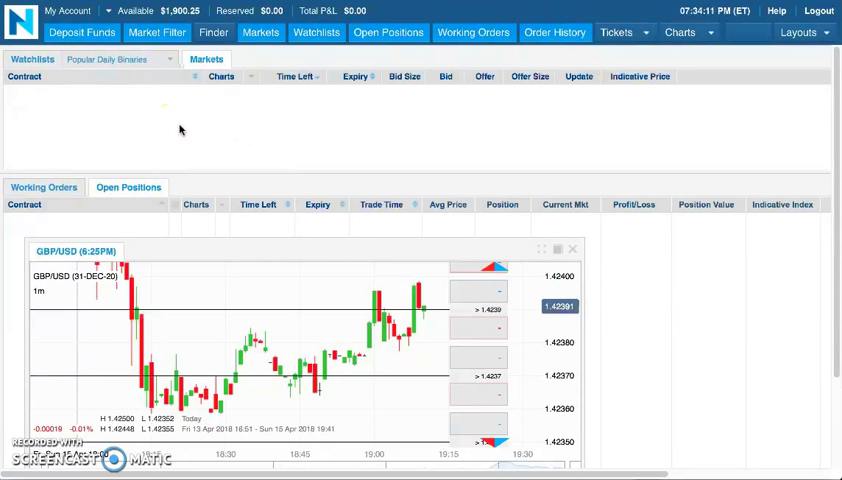
{"action": "mouse_move", "coordinate": [236, 126]}
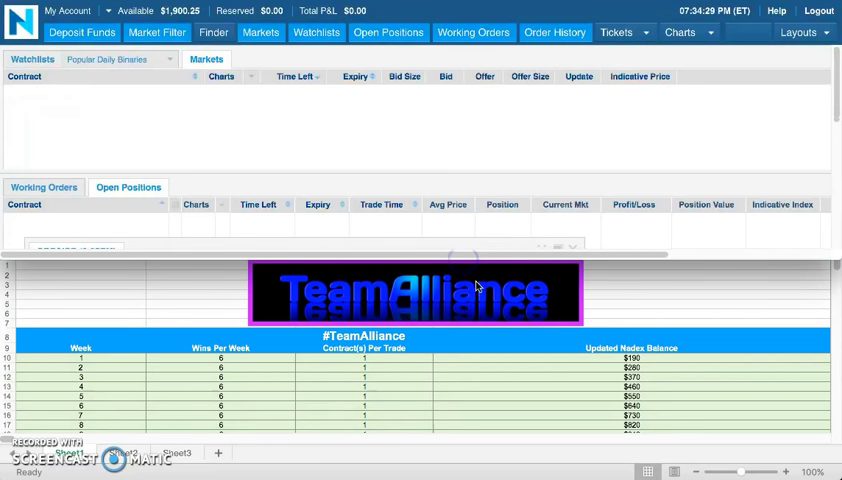
Scroll down to the last projected week, week 18 with a $1,720 balance
{"action": "scroll", "scroll_direction": "down", "scroll_amount": 3}
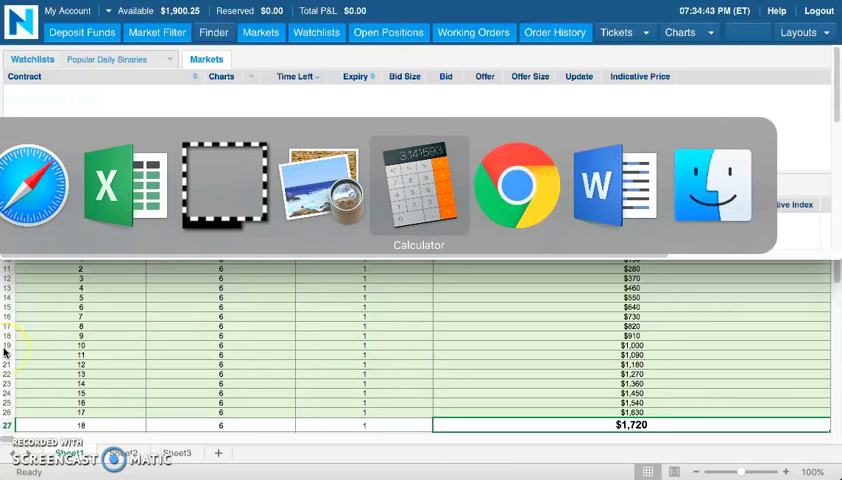
{"action": "left_click", "coordinate": [418, 184]}
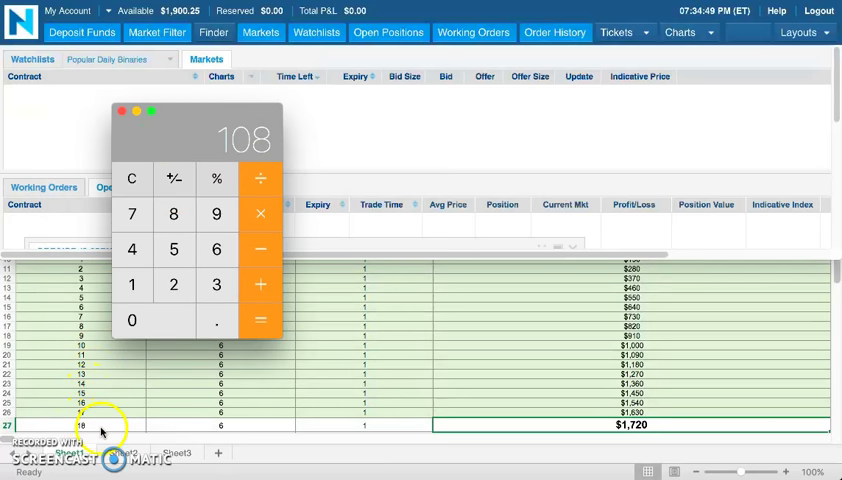
{"action": "mouse_move", "coordinate": [296, 380]}
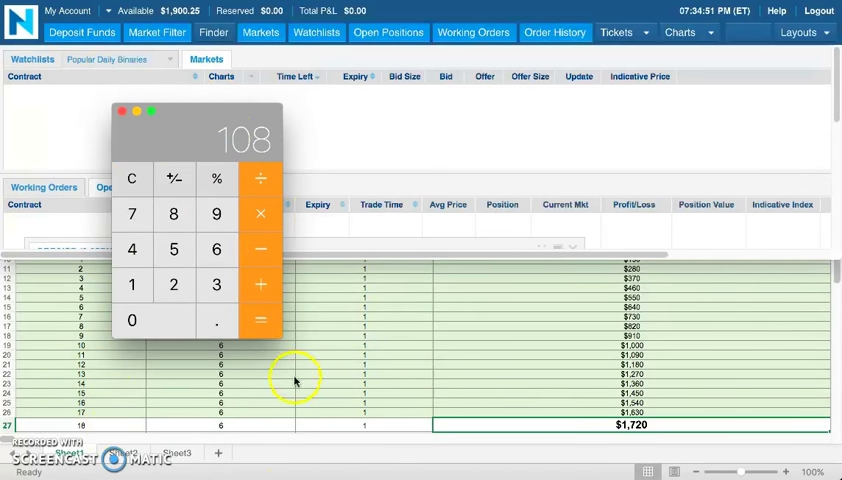
{"action": "mouse_move", "coordinate": [216, 180]}
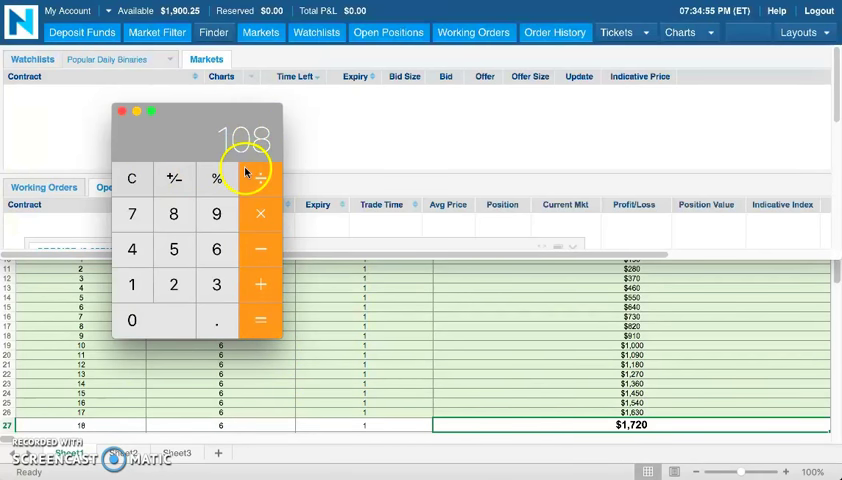
{"action": "mouse_move", "coordinate": [260, 178]}
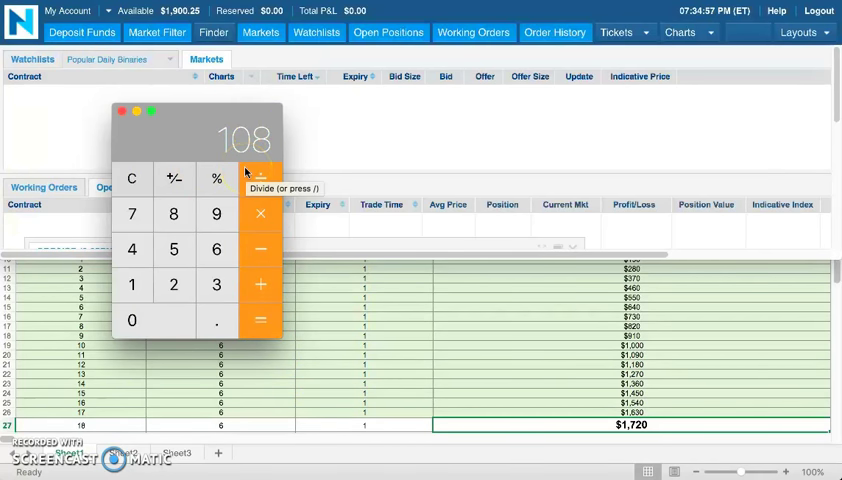
{"action": "mouse_move", "coordinate": [248, 166]}
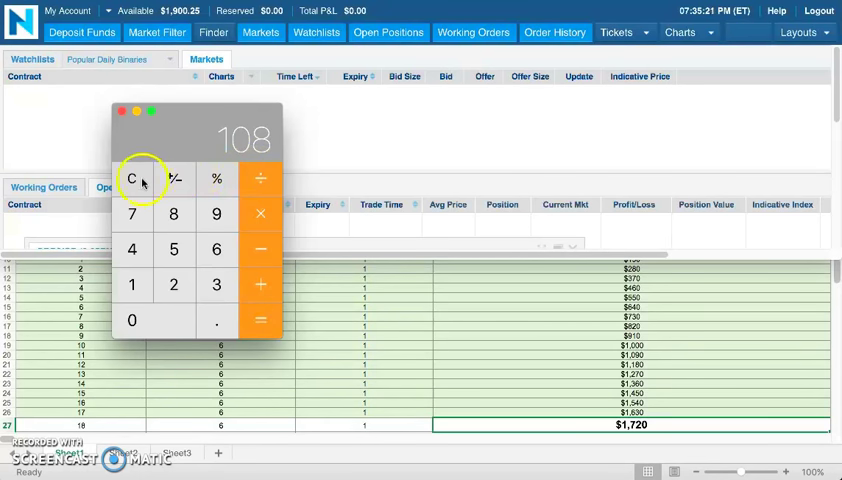
{"action": "mouse_move", "coordinate": [116, 412]}
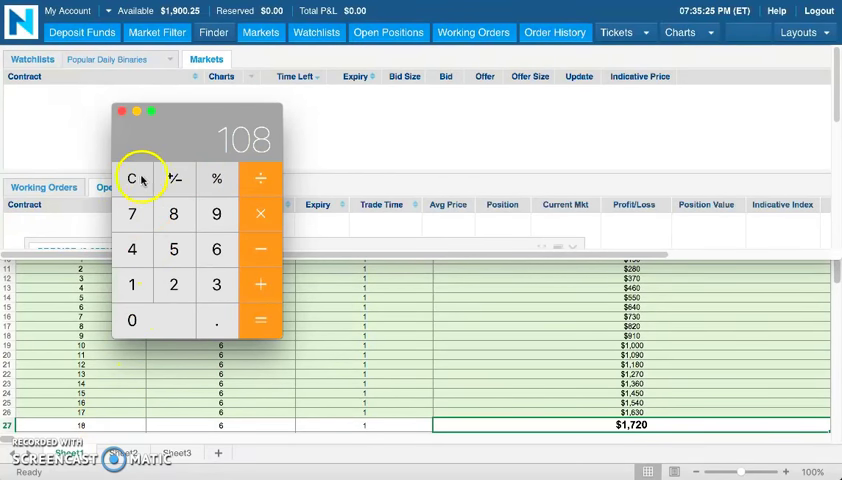
{"action": "left_click", "coordinate": [132, 178]}
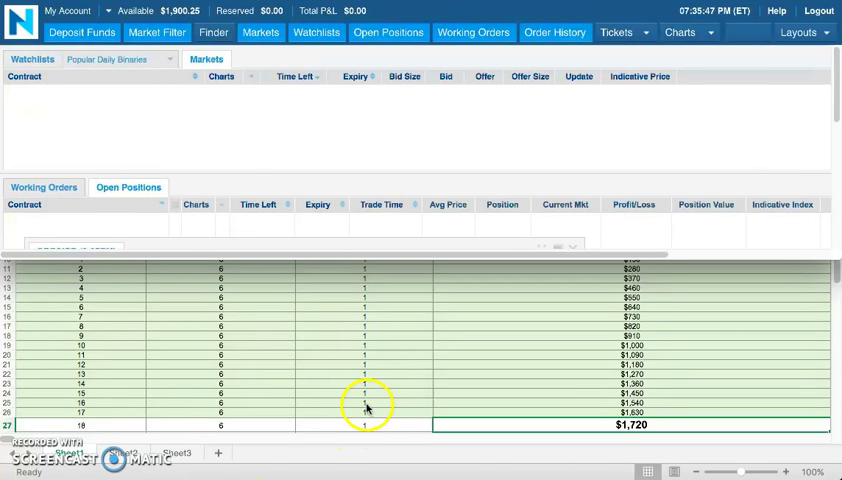
{"action": "mouse_move", "coordinate": [178, 118]}
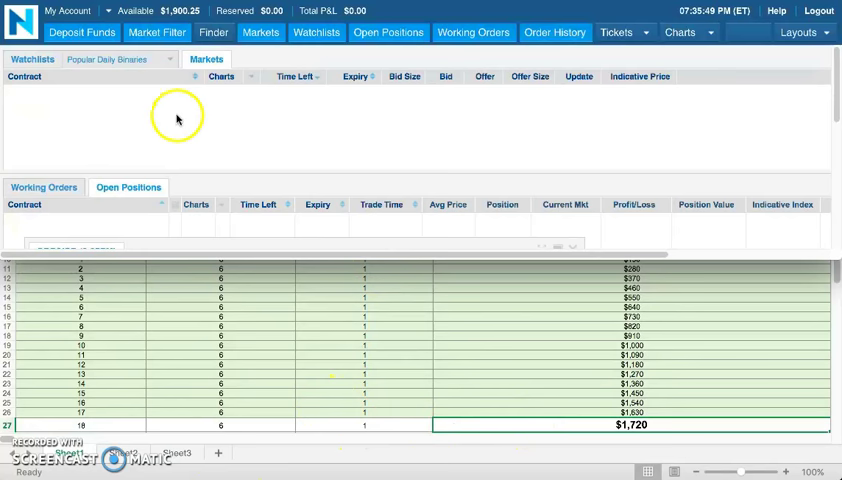
{"action": "mouse_move", "coordinate": [188, 22]}
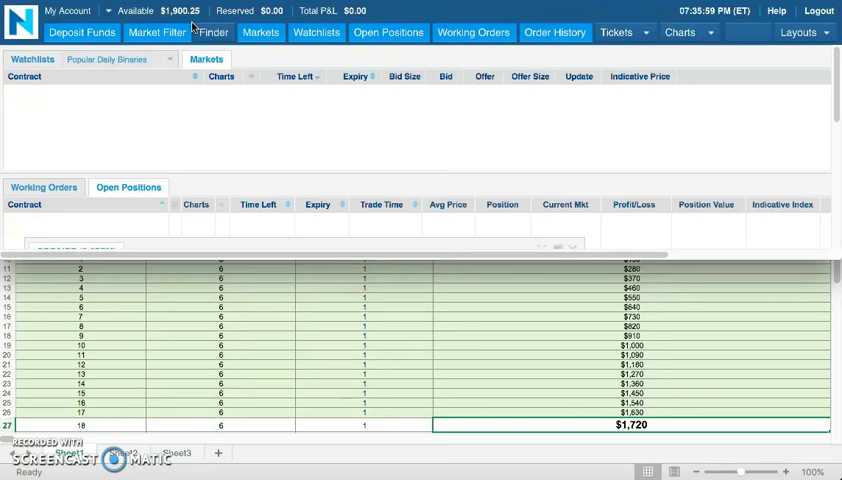
{"action": "mouse_move", "coordinate": [180, 14]}
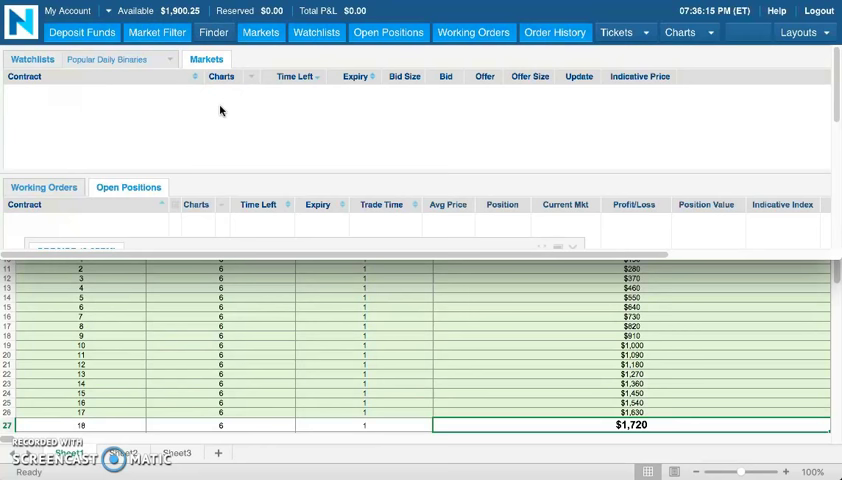
{"action": "mouse_move", "coordinate": [420, 368]}
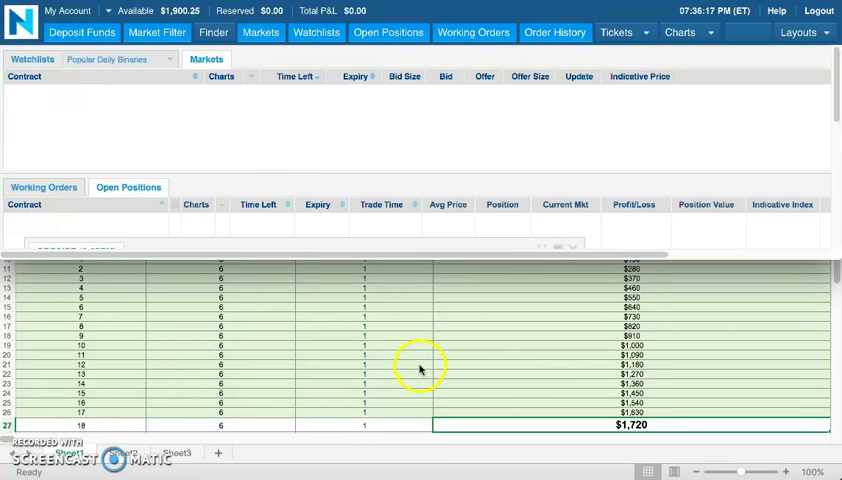
{"action": "mouse_move", "coordinate": [656, 428]}
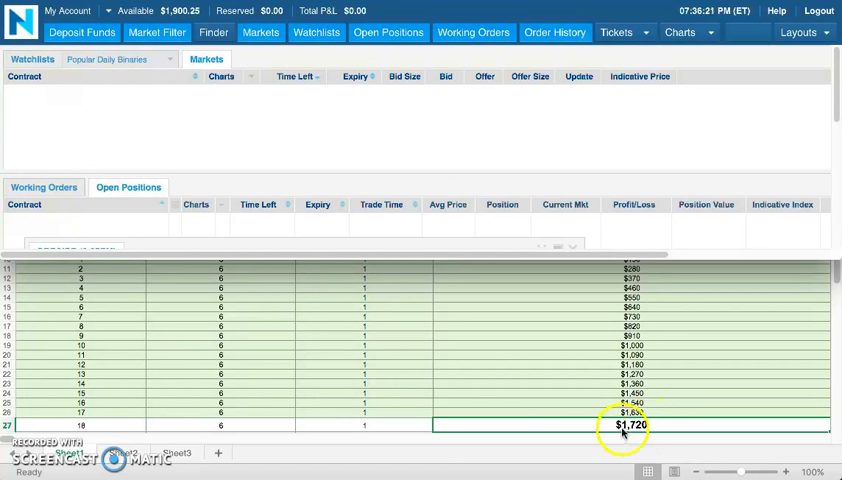
{"action": "mouse_move", "coordinate": [160, 14]}
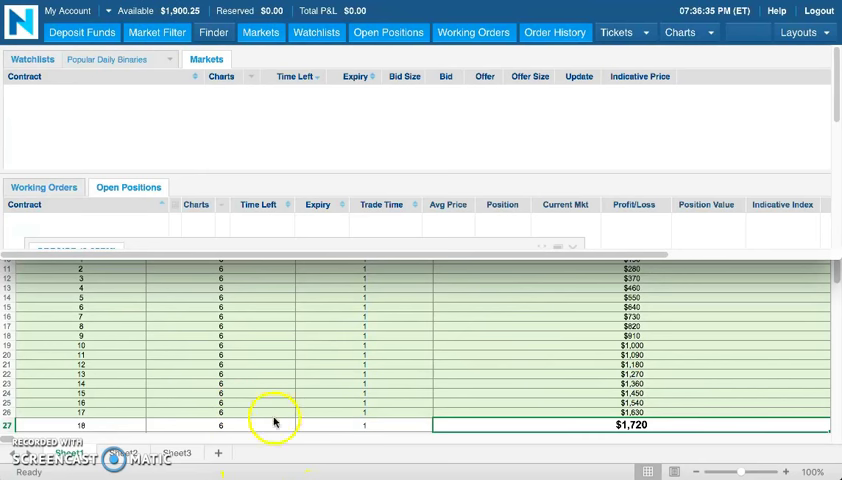
{"action": "mouse_move", "coordinate": [380, 432]}
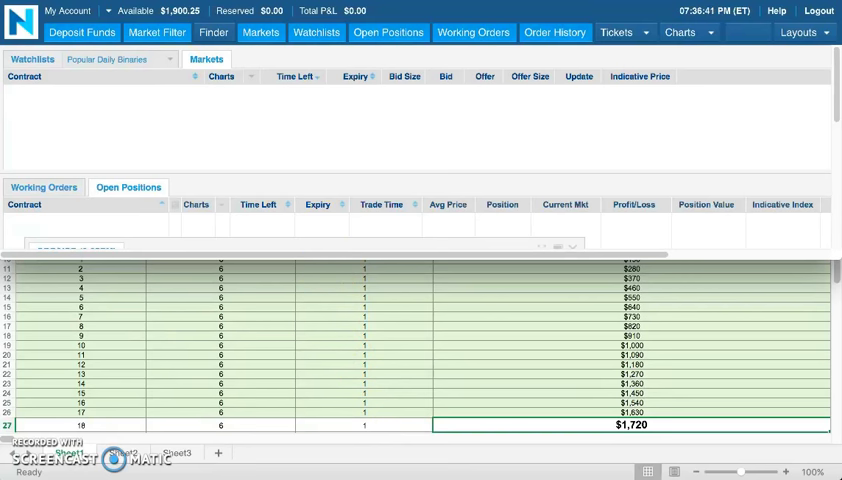
{"action": "mouse_move", "coordinate": [160, 22]}
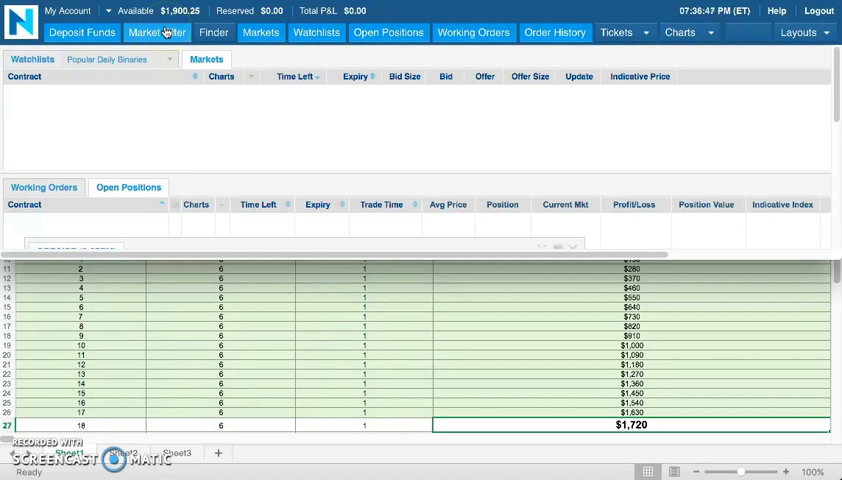
{"action": "mouse_move", "coordinate": [404, 464]}
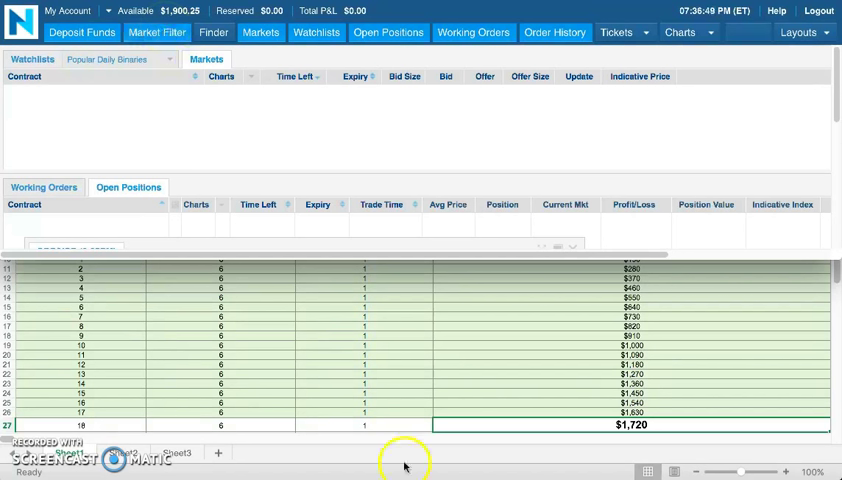
{"action": "mouse_move", "coordinate": [428, 452]}
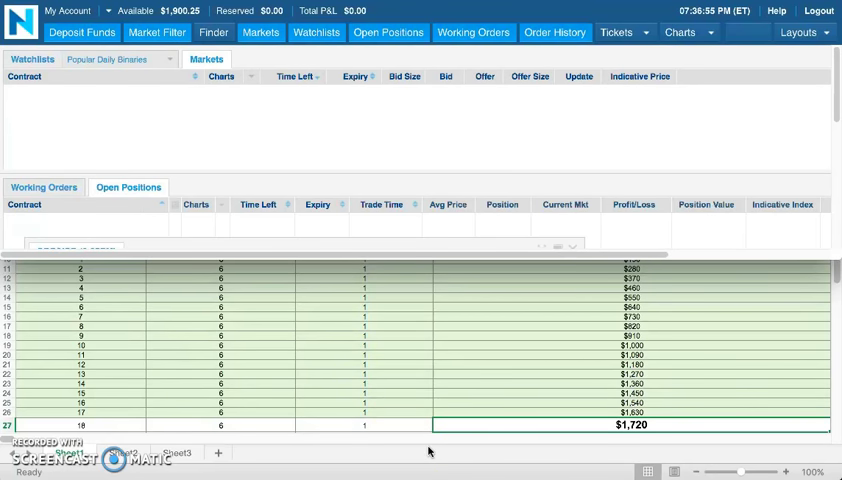
{"action": "mouse_move", "coordinate": [438, 428]}
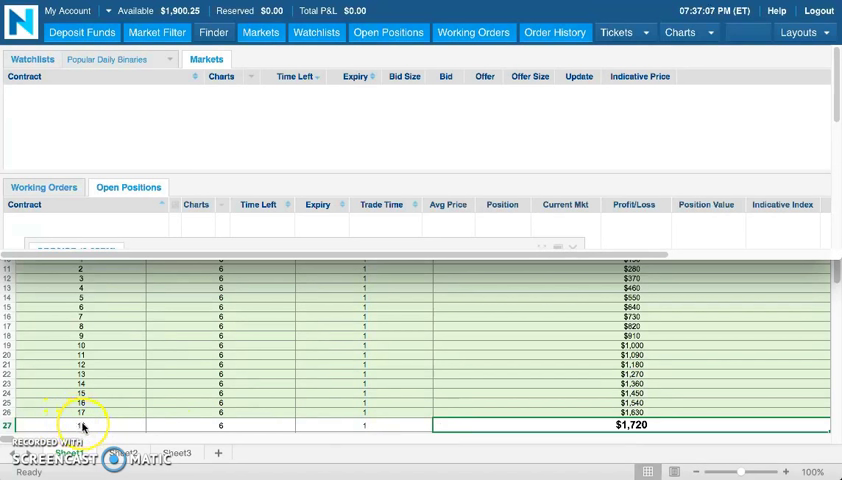
{"action": "mouse_move", "coordinate": [224, 272]}
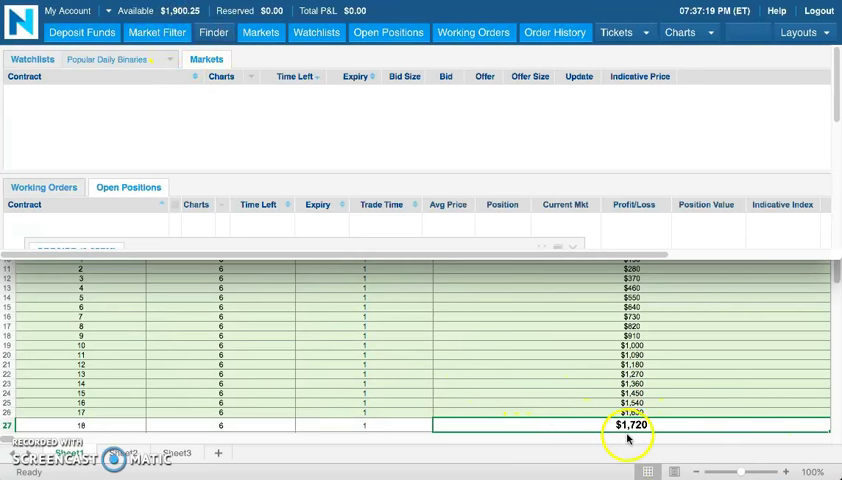
{"action": "mouse_move", "coordinate": [596, 416]}
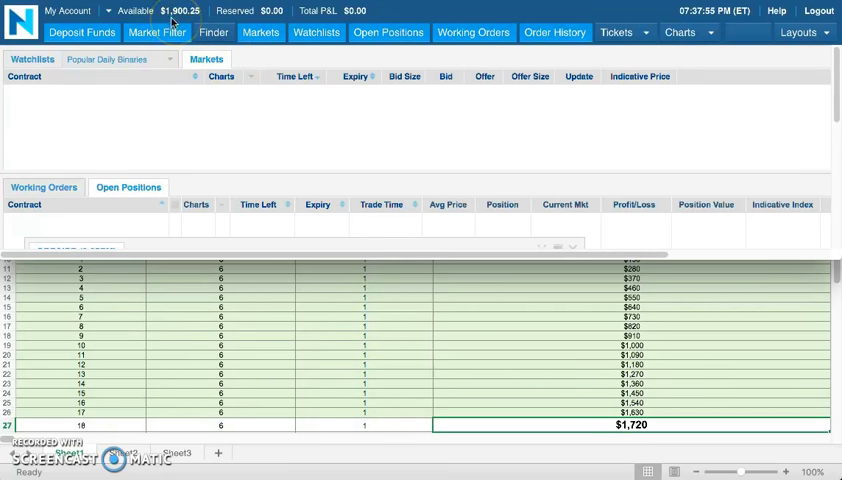
{"action": "mouse_move", "coordinate": [772, 440]}
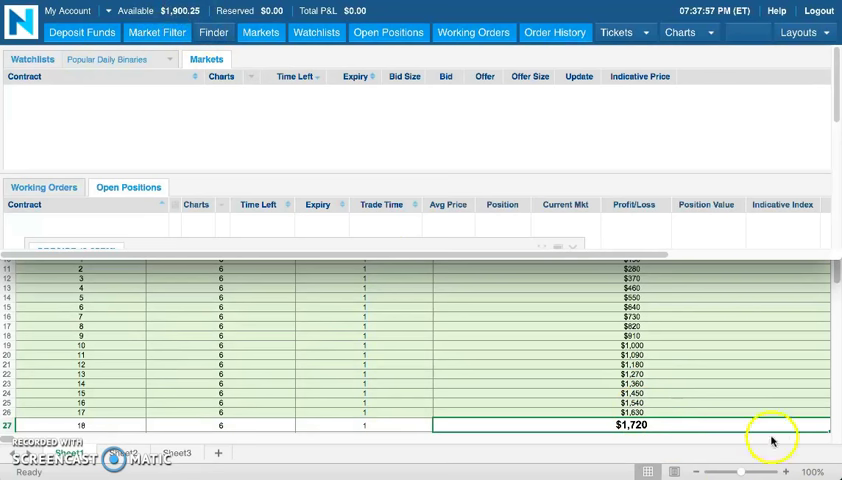
{"action": "mouse_move", "coordinate": [624, 434]}
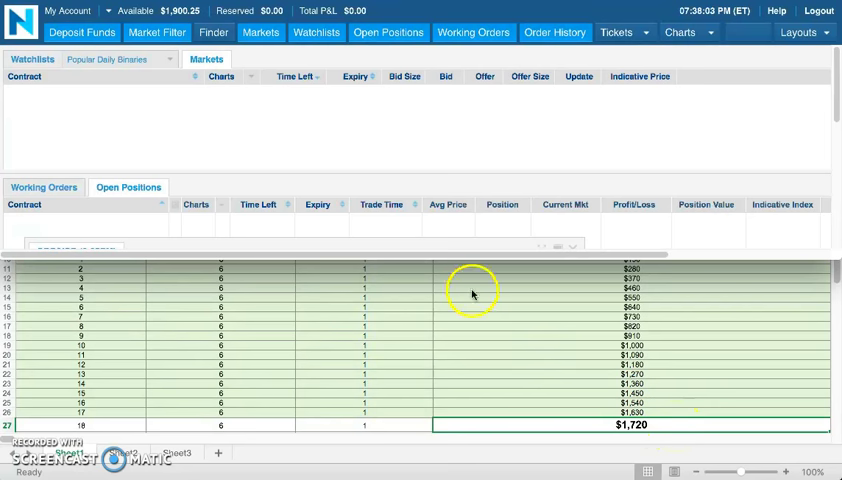
{"action": "mouse_move", "coordinate": [462, 348]}
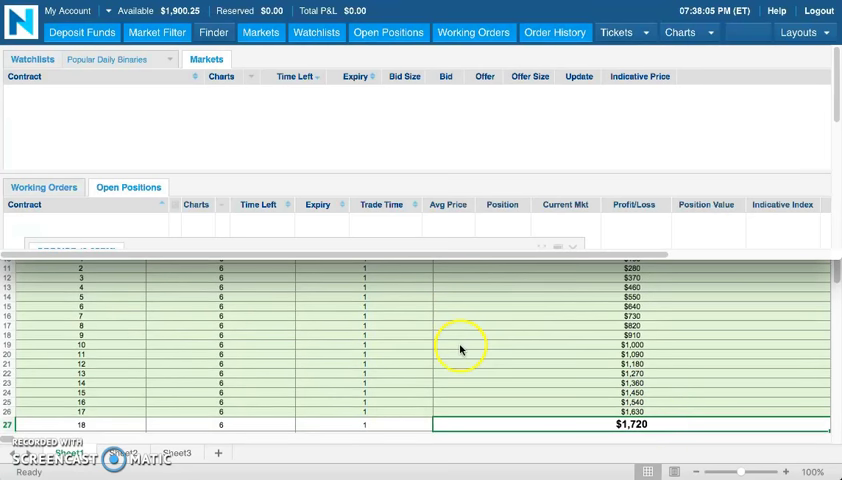
Scroll to bring the green 6 Months milestone row (~$2,600) into view below week 18
{"action": "scroll", "scroll_direction": "down", "scroll_amount": 3}
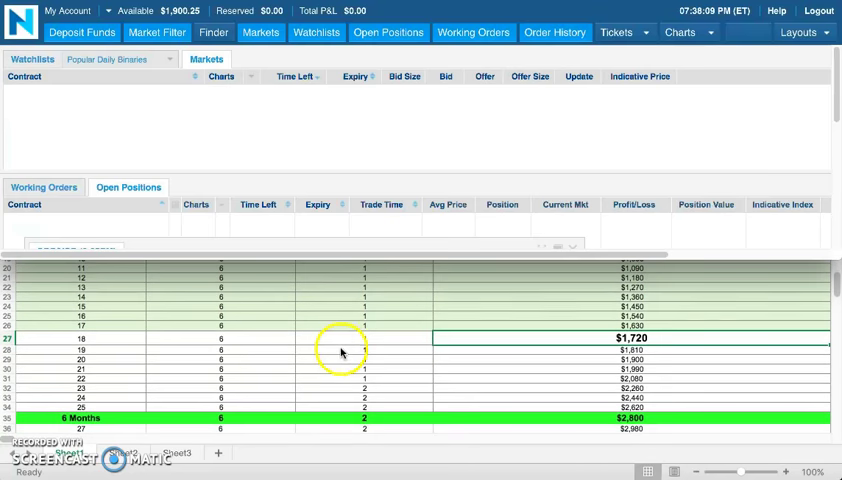
{"action": "scroll", "scroll_direction": "up", "scroll_amount": 3}
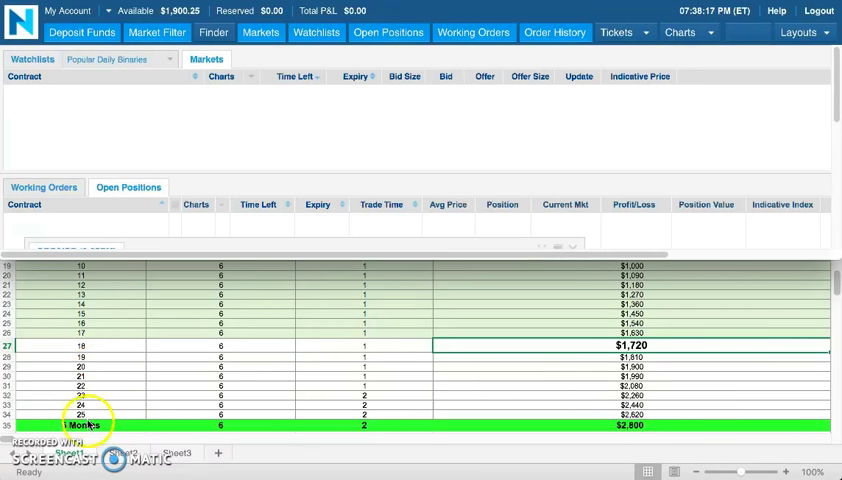
{"action": "mouse_move", "coordinate": [380, 404]}
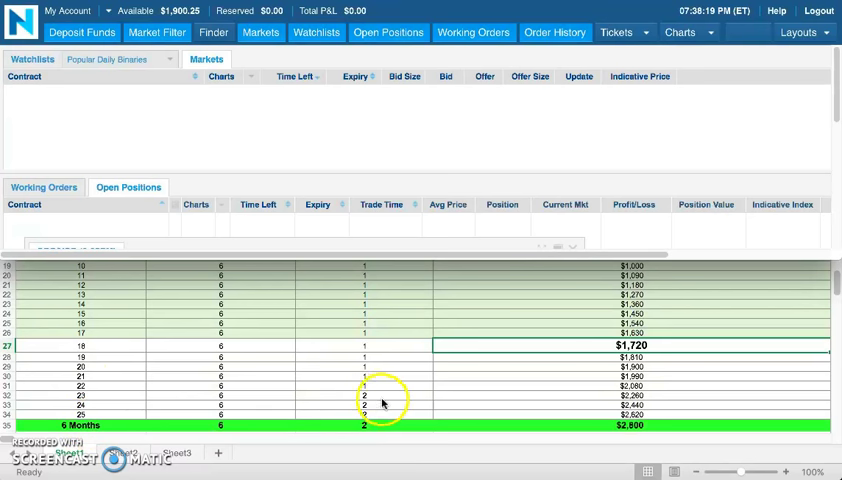
{"action": "mouse_move", "coordinate": [362, 424]}
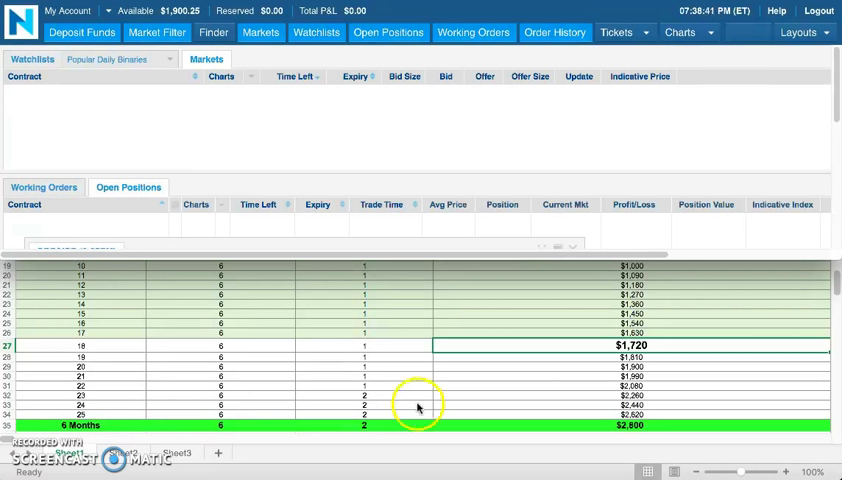
{"action": "mouse_move", "coordinate": [360, 396]}
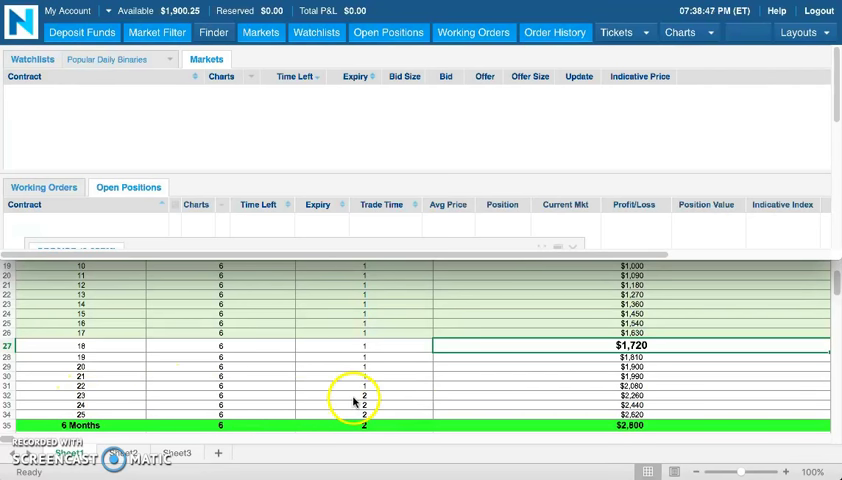
{"action": "mouse_move", "coordinate": [384, 396]}
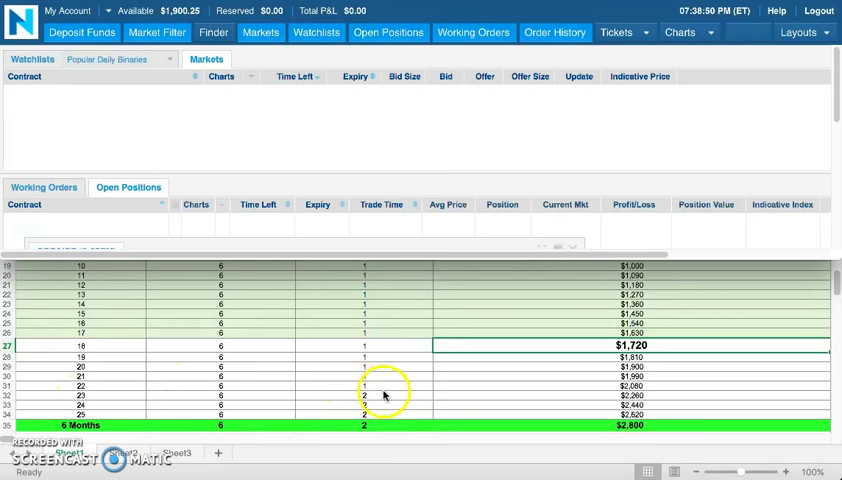
{"action": "mouse_move", "coordinate": [564, 398]}
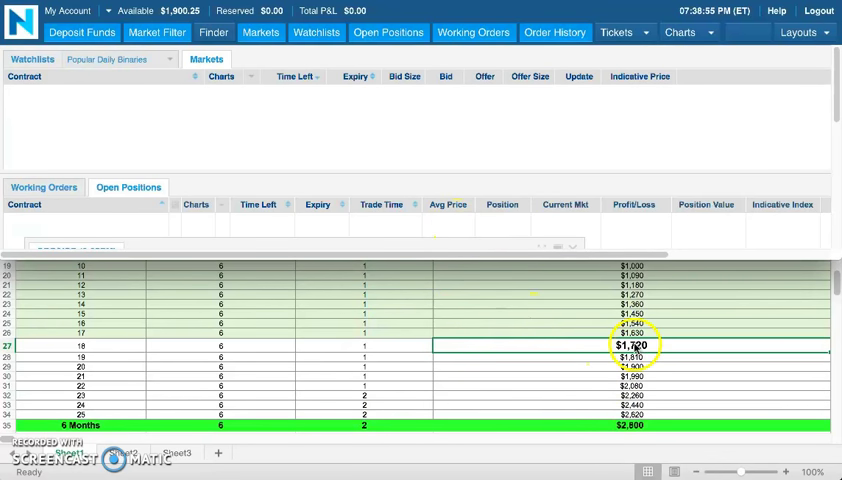
{"action": "mouse_move", "coordinate": [120, 386]}
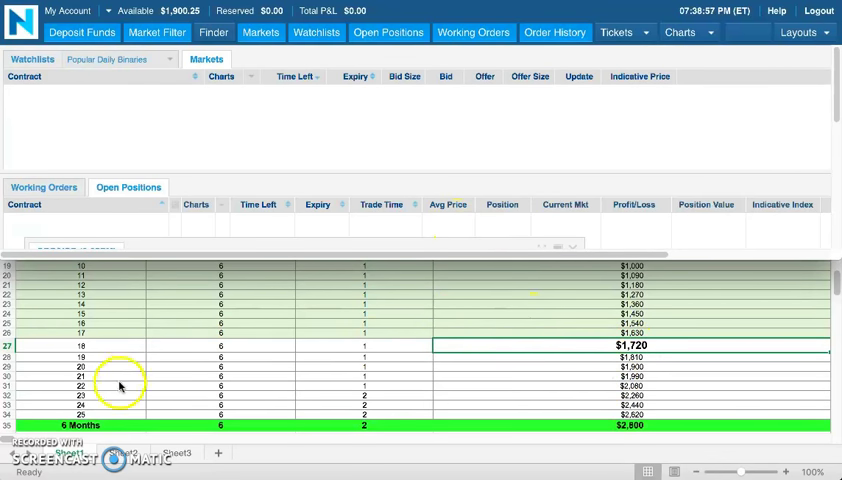
{"action": "mouse_move", "coordinate": [304, 412]}
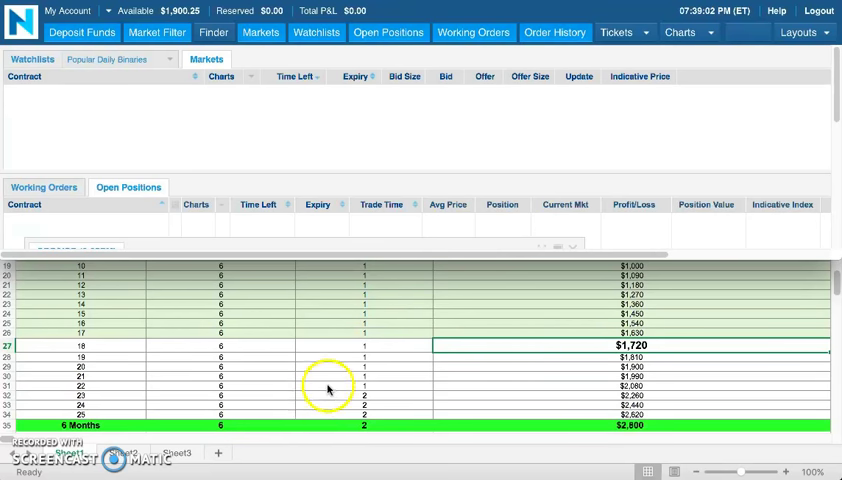
{"action": "scroll", "scroll_direction": "down", "scroll_amount": 3}
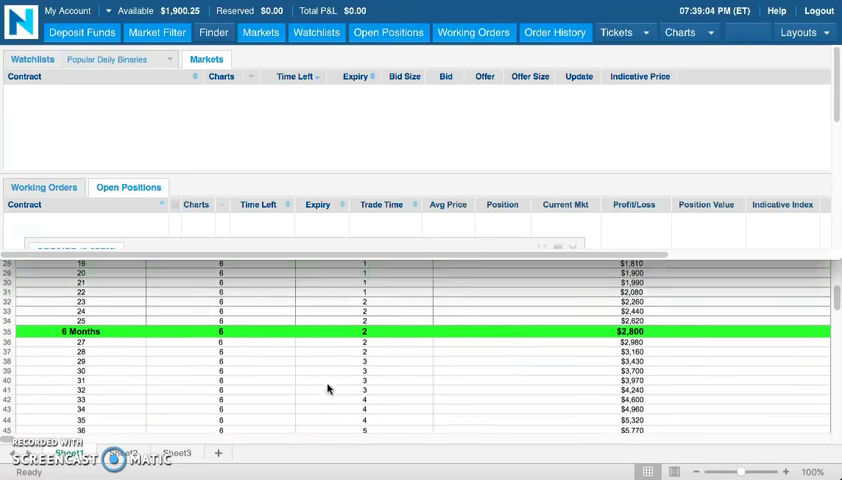
{"action": "scroll", "scroll_direction": "down", "scroll_amount": 3}
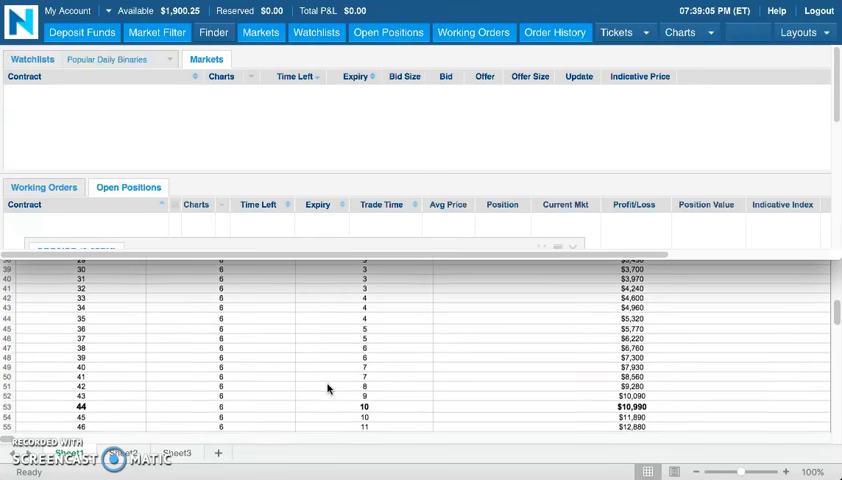
{"action": "scroll", "scroll_direction": "down", "scroll_amount": 3}
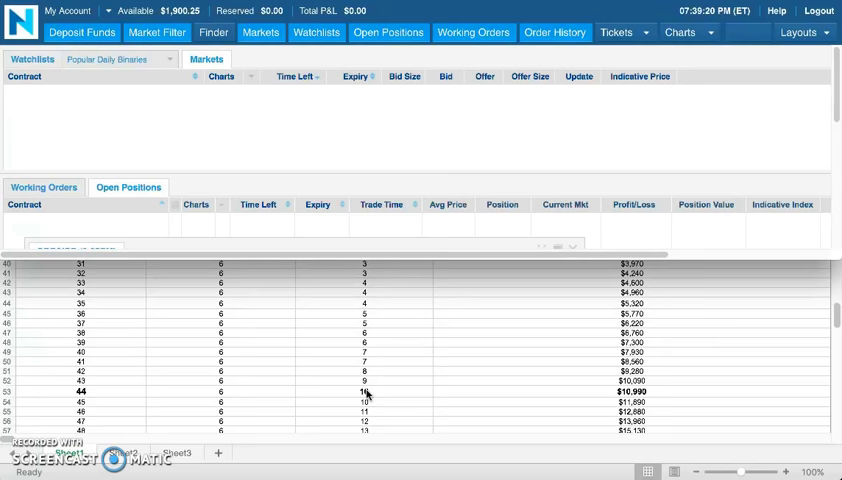
{"action": "scroll", "scroll_direction": "down", "scroll_amount": 3}
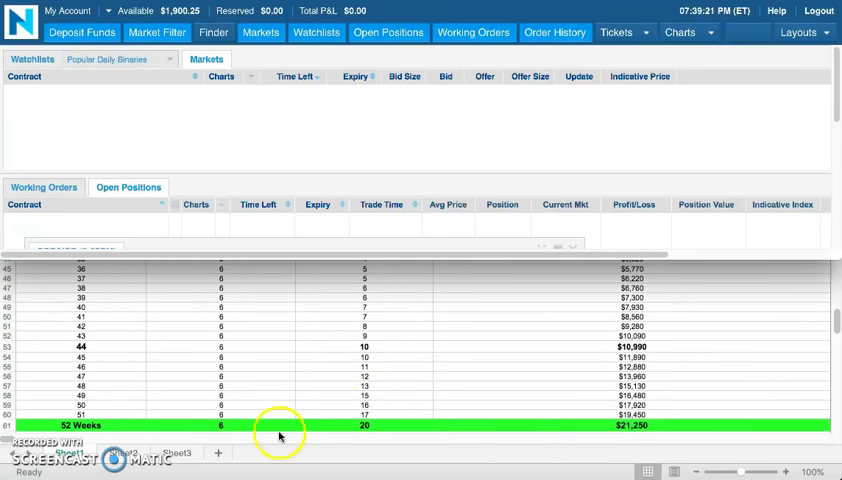
{"action": "mouse_move", "coordinate": [372, 424]}
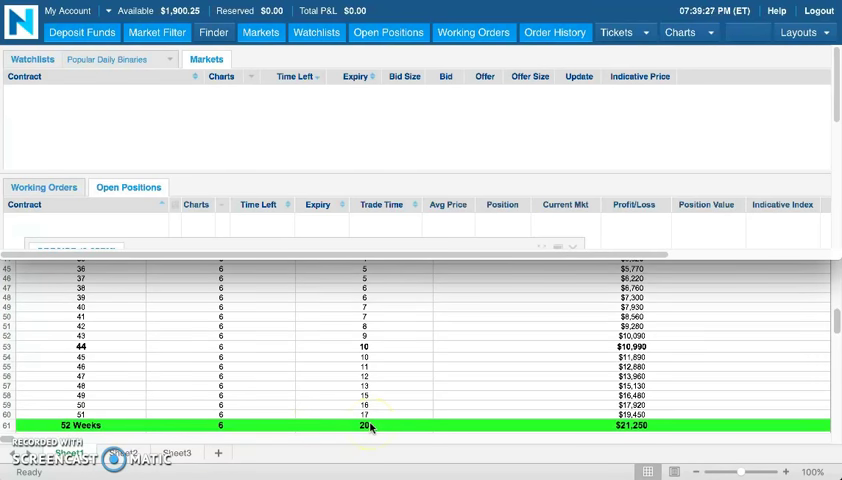
{"action": "mouse_move", "coordinate": [412, 390]}
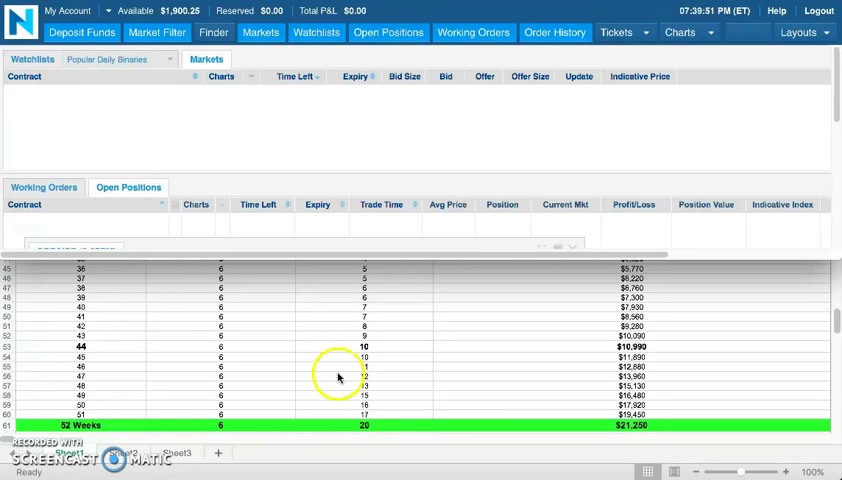
{"action": "mouse_move", "coordinate": [344, 380]}
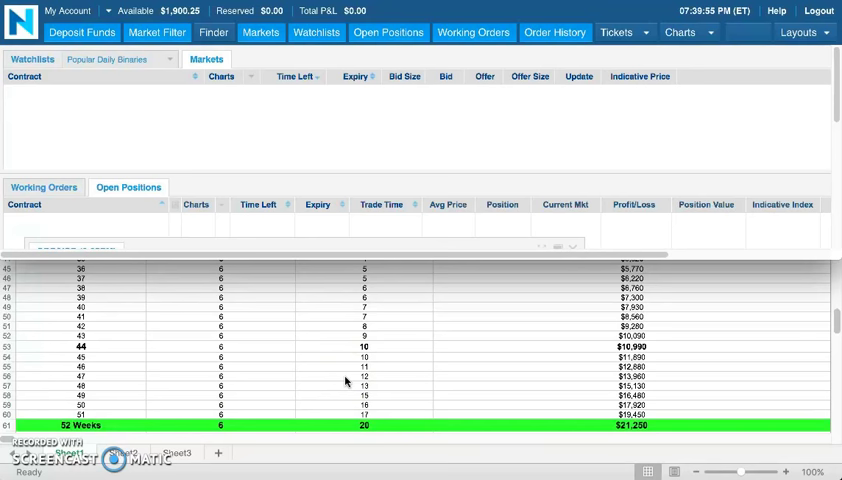
{"action": "mouse_move", "coordinate": [332, 328]}
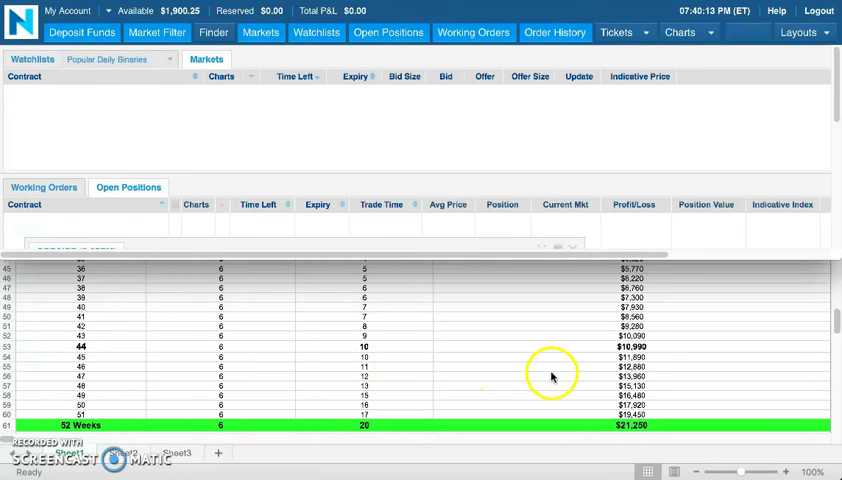
{"action": "mouse_move", "coordinate": [616, 356]}
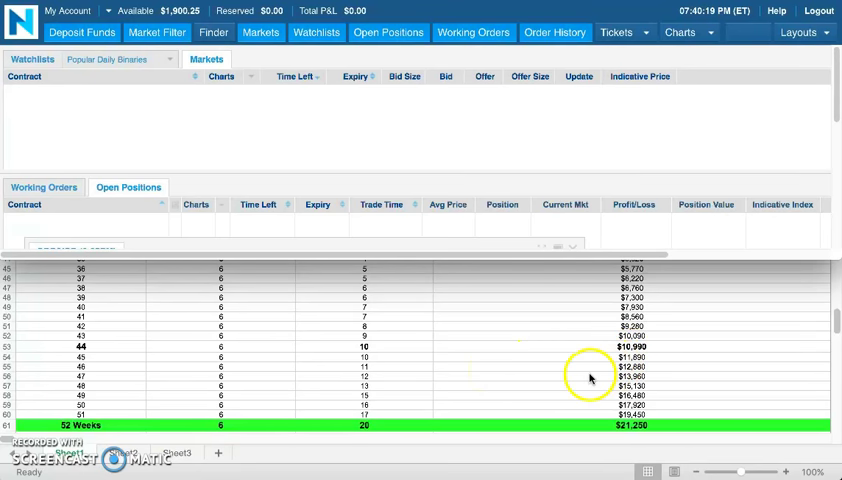
{"action": "mouse_move", "coordinate": [384, 352]}
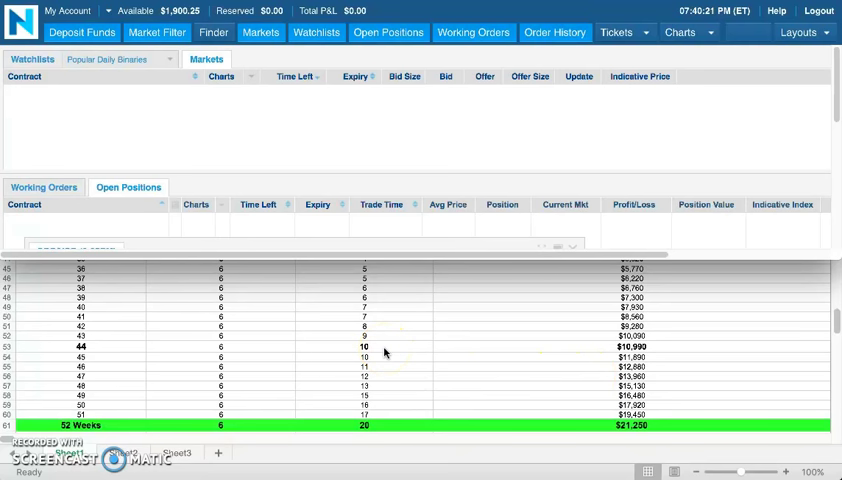
{"action": "mouse_move", "coordinate": [348, 298]}
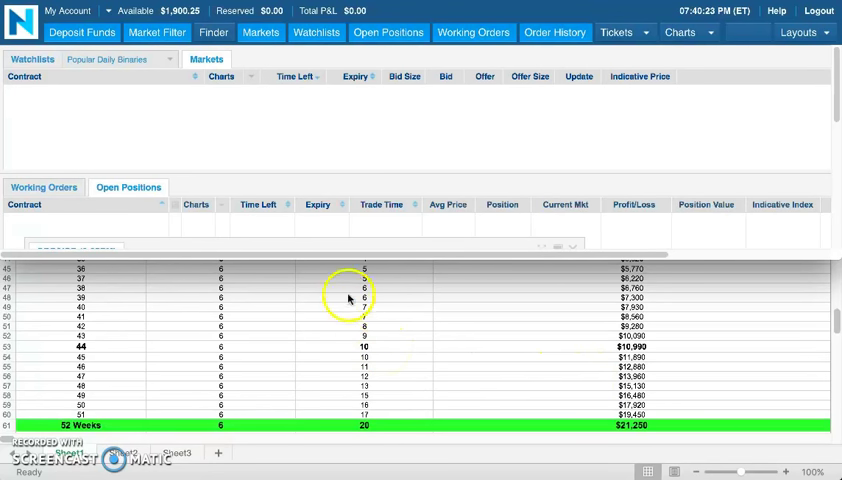
{"action": "mouse_move", "coordinate": [370, 336]}
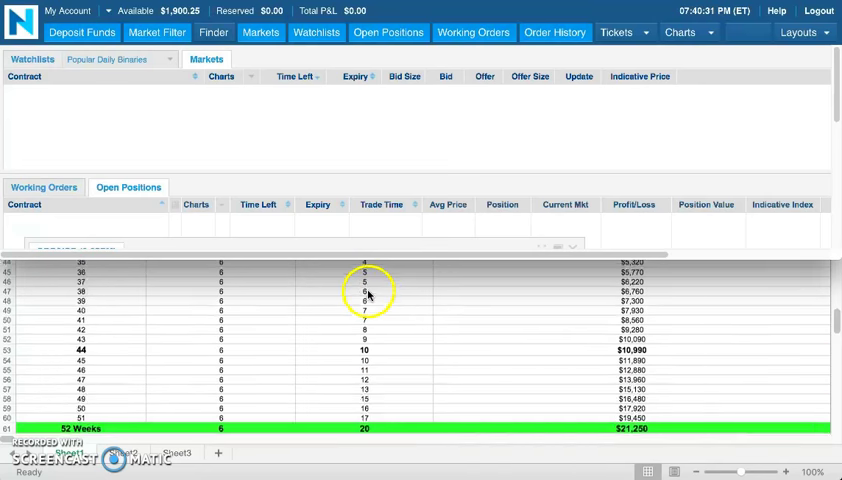
{"action": "scroll", "scroll_direction": "up", "scroll_amount": 3}
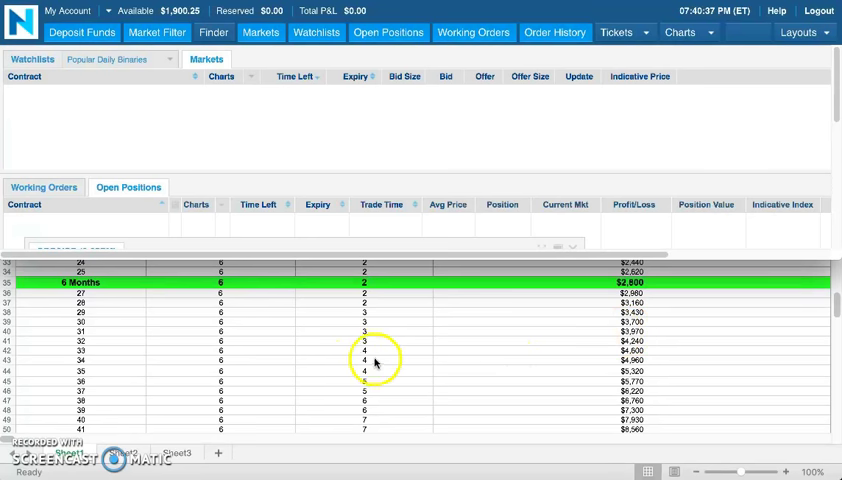
{"action": "scroll", "scroll_direction": "down", "scroll_amount": 3}
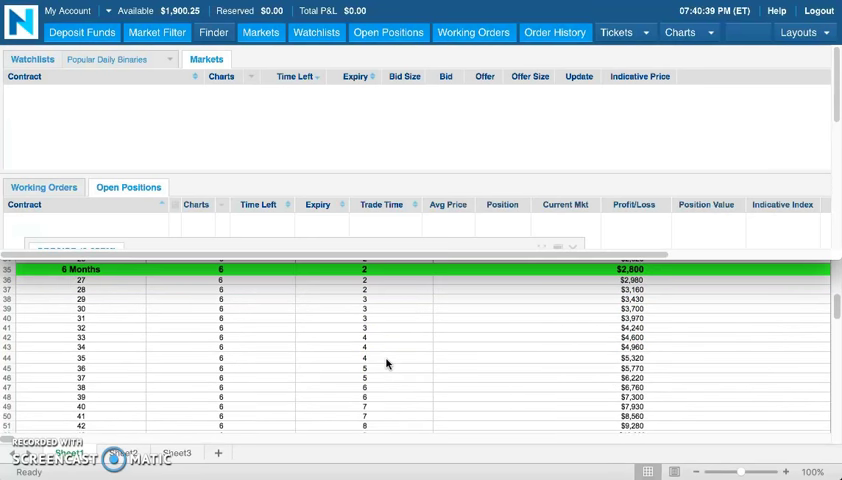
{"action": "scroll", "scroll_direction": "down", "scroll_amount": 3}
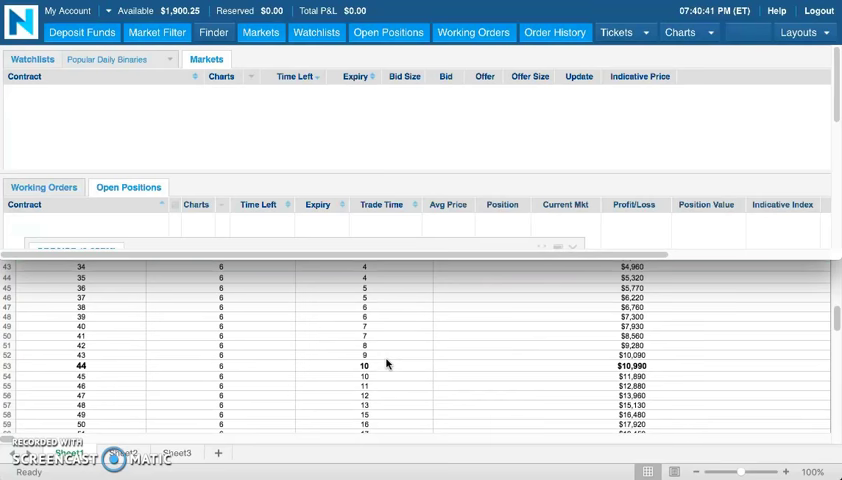
{"action": "scroll", "scroll_direction": "down", "scroll_amount": 3}
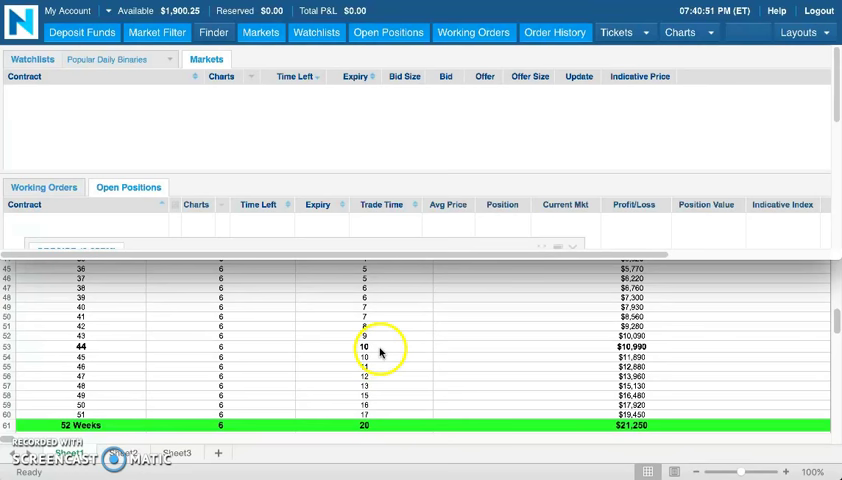
{"action": "mouse_move", "coordinate": [392, 330]}
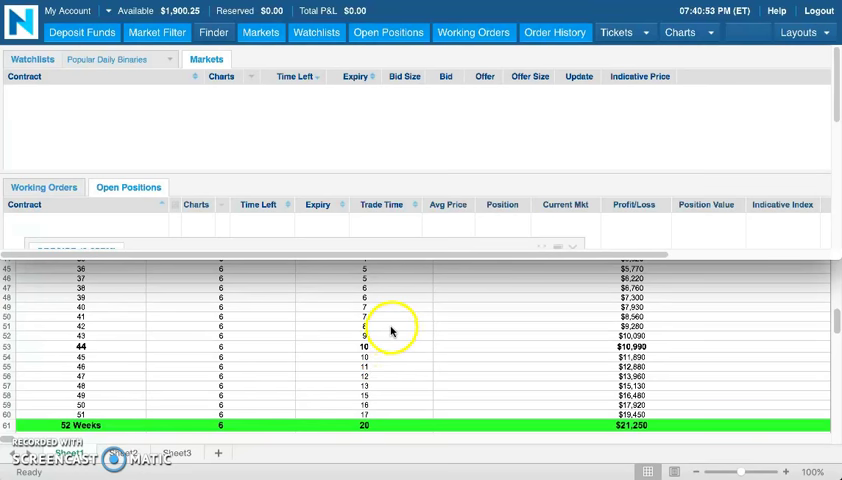
{"action": "mouse_move", "coordinate": [372, 256]}
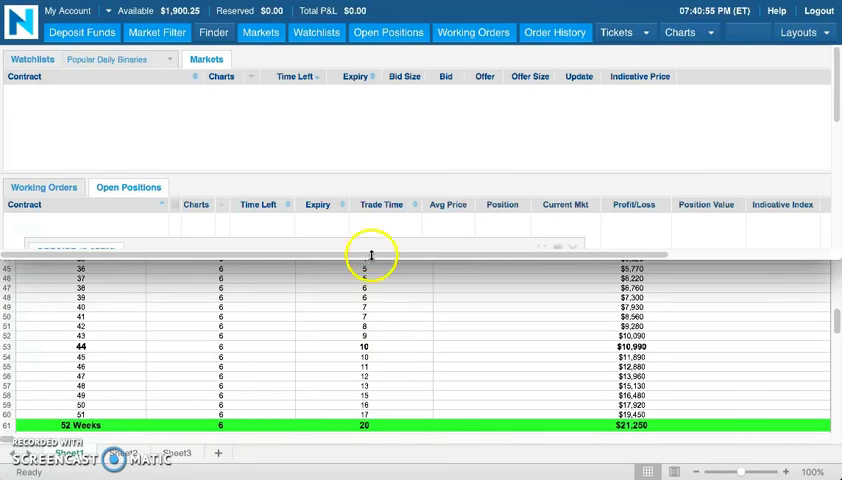
{"action": "mouse_move", "coordinate": [288, 200]}
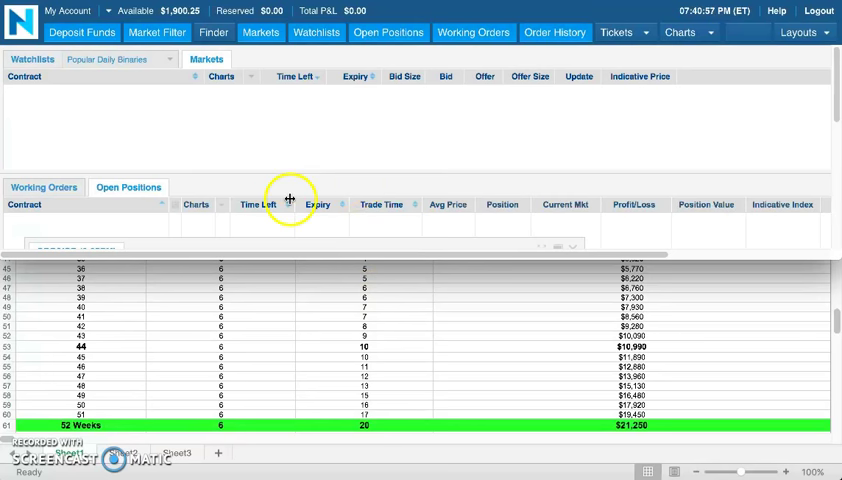
{"action": "mouse_move", "coordinate": [292, 184]}
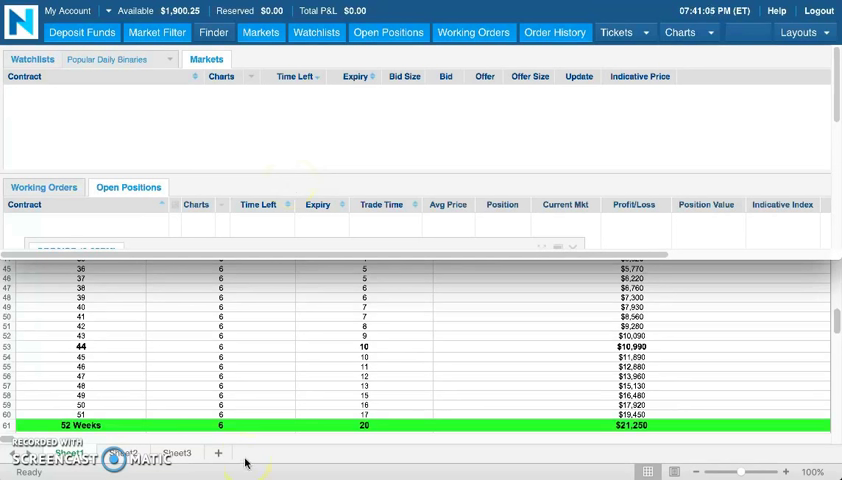
{"action": "scroll", "scroll_direction": "down", "scroll_amount": 3}
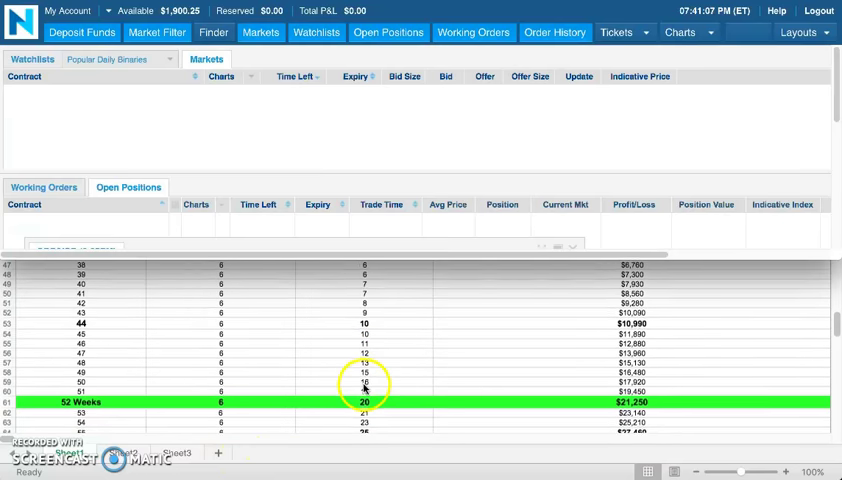
{"action": "scroll", "scroll_direction": "down", "scroll_amount": 3}
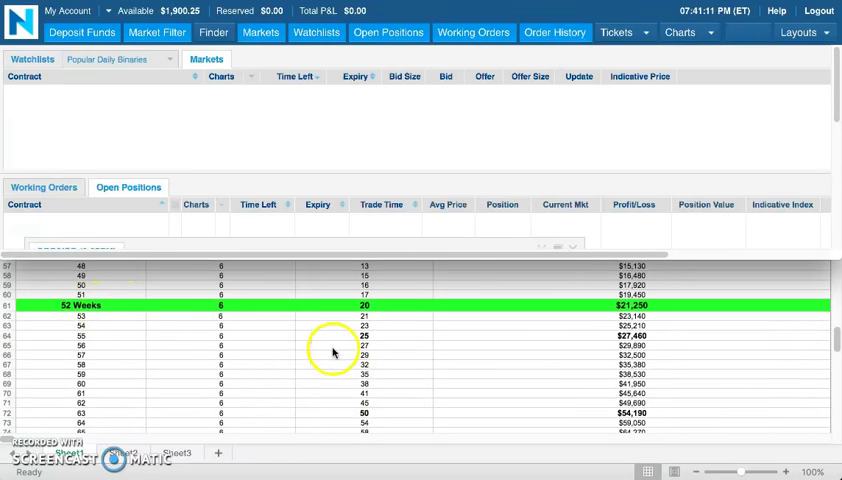
{"action": "scroll", "scroll_direction": "down", "scroll_amount": 3}
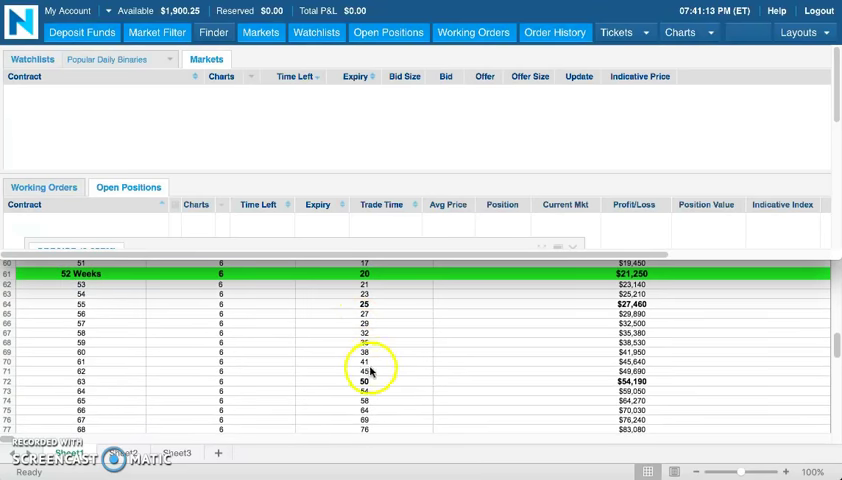
{"action": "scroll", "scroll_direction": "down", "scroll_amount": 3}
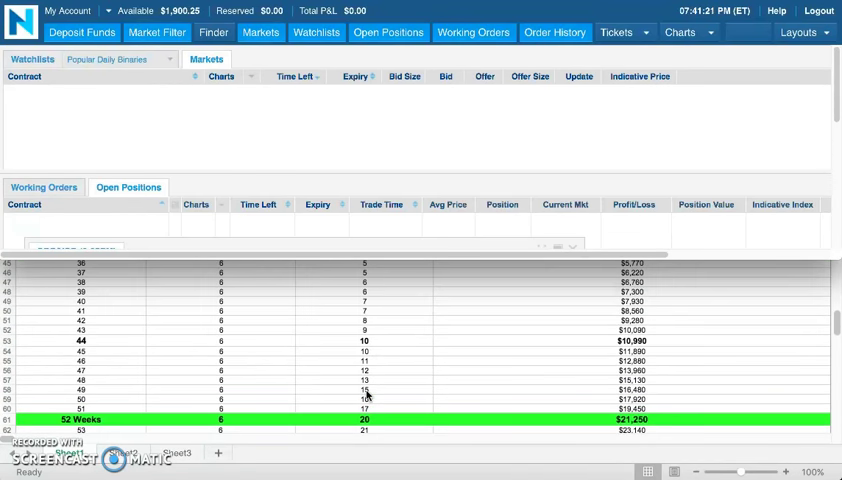
{"action": "scroll", "scroll_direction": "up", "scroll_amount": 3}
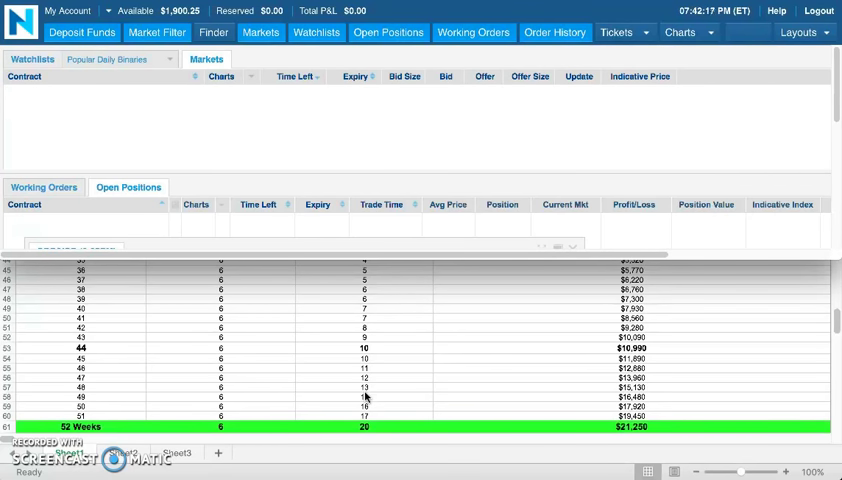
{"action": "mouse_move", "coordinate": [344, 390]}
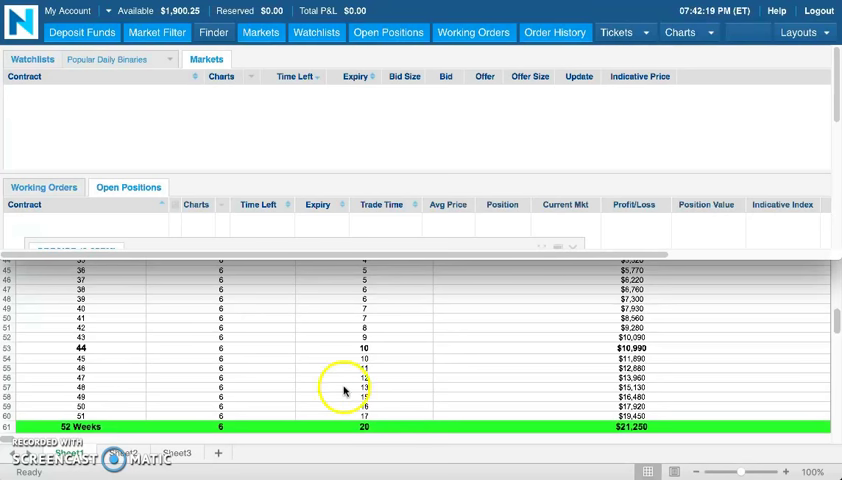
{"action": "mouse_move", "coordinate": [324, 380]}
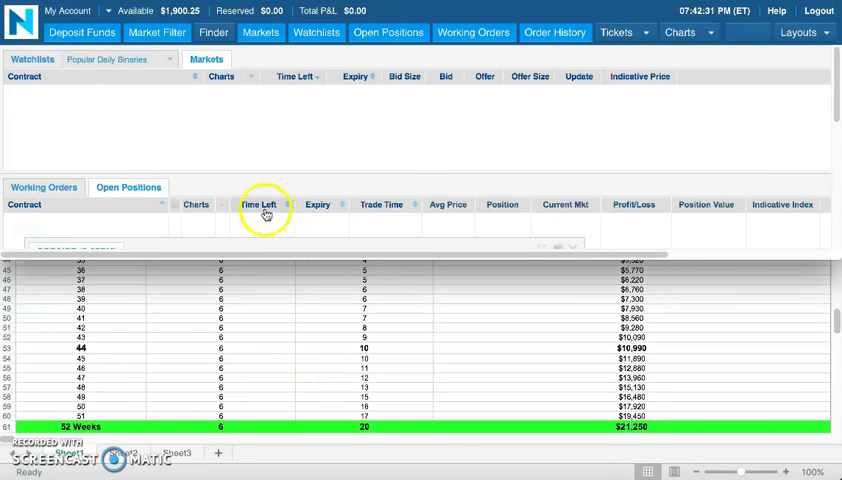
{"action": "mouse_move", "coordinate": [172, 18]}
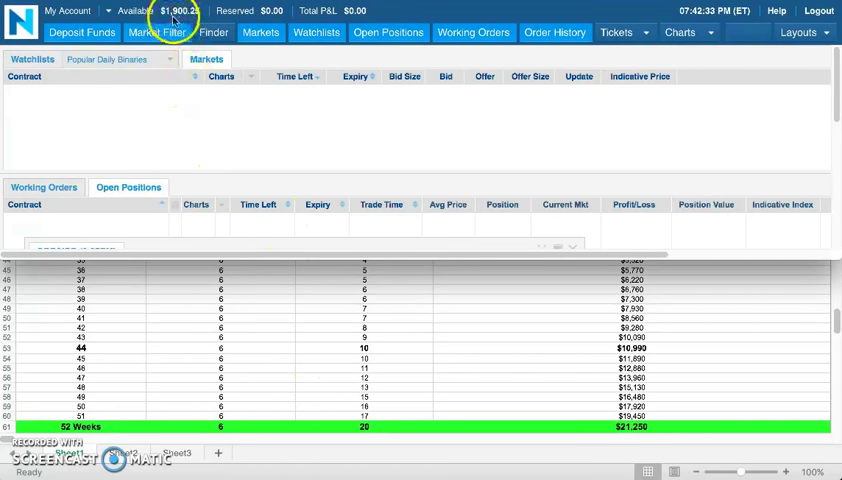
{"action": "mouse_move", "coordinate": [172, 158]}
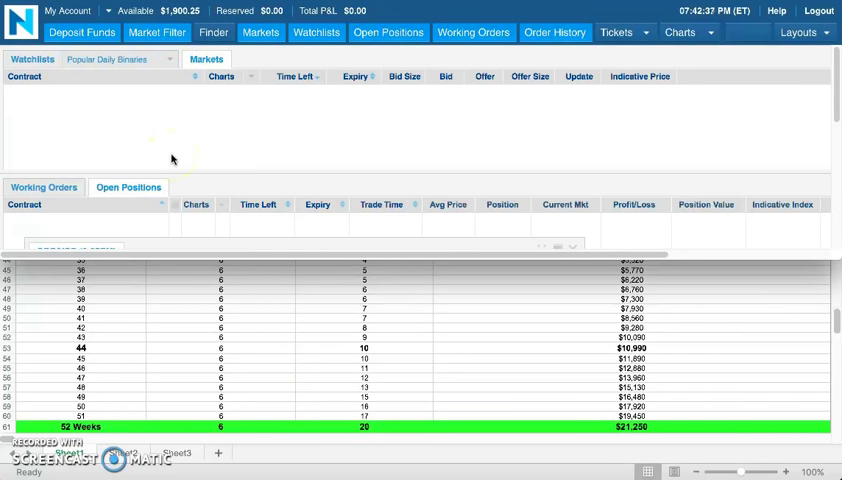
{"action": "mouse_move", "coordinate": [110, 88]}
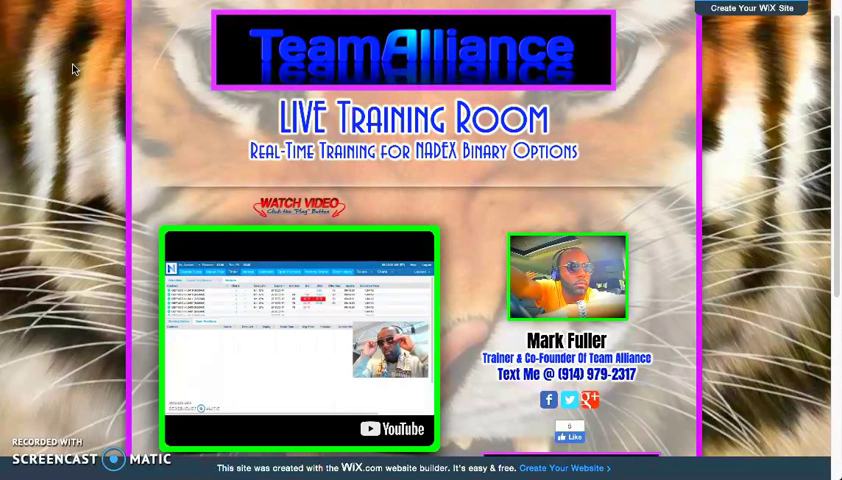
{"action": "mouse_move", "coordinate": [330, 252]}
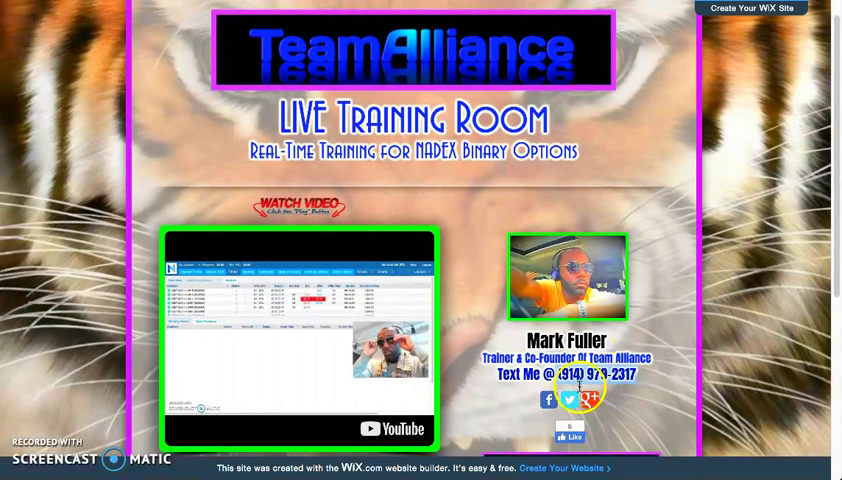
{"action": "mouse_move", "coordinate": [656, 420]}
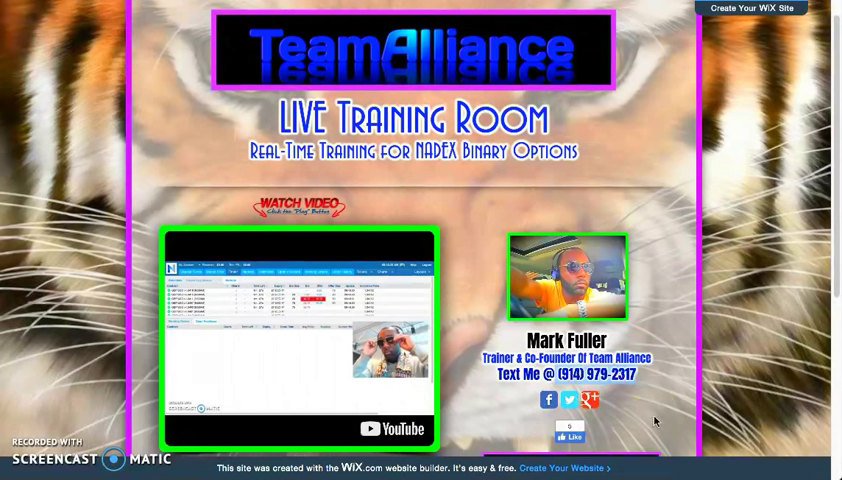